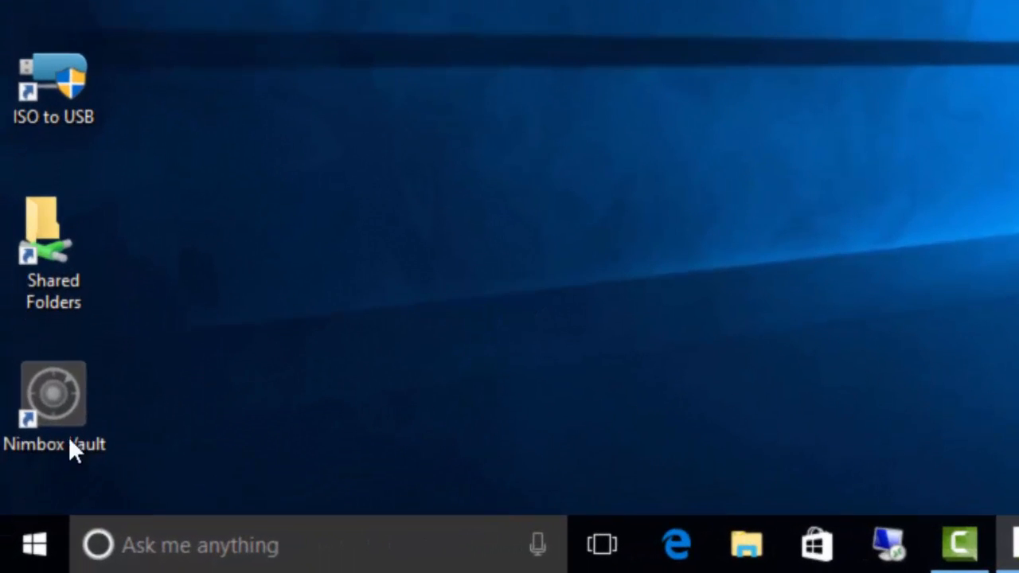
Launch Windows Settings from the Start menu.
left_click(33, 545)
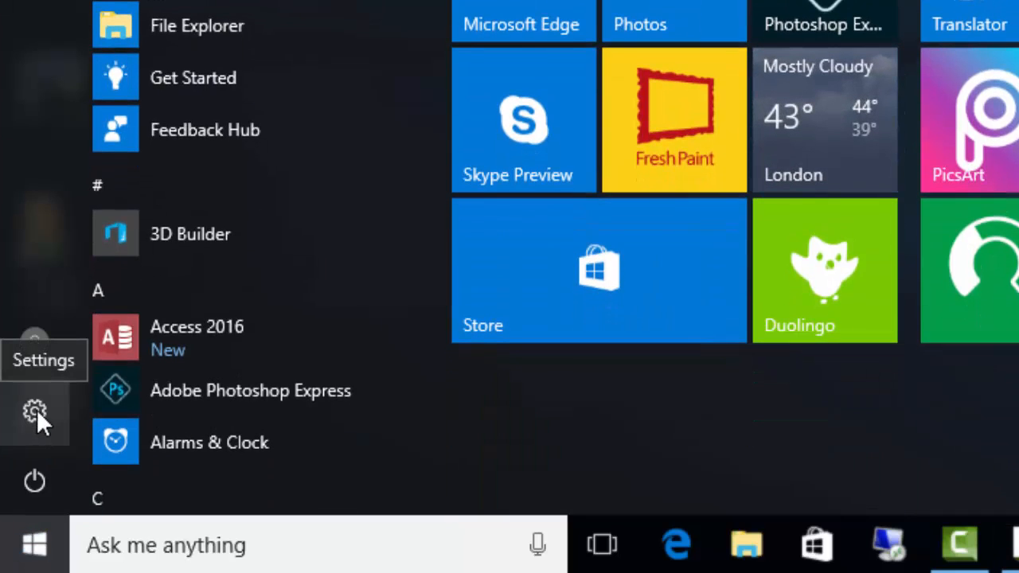
left_click(35, 410)
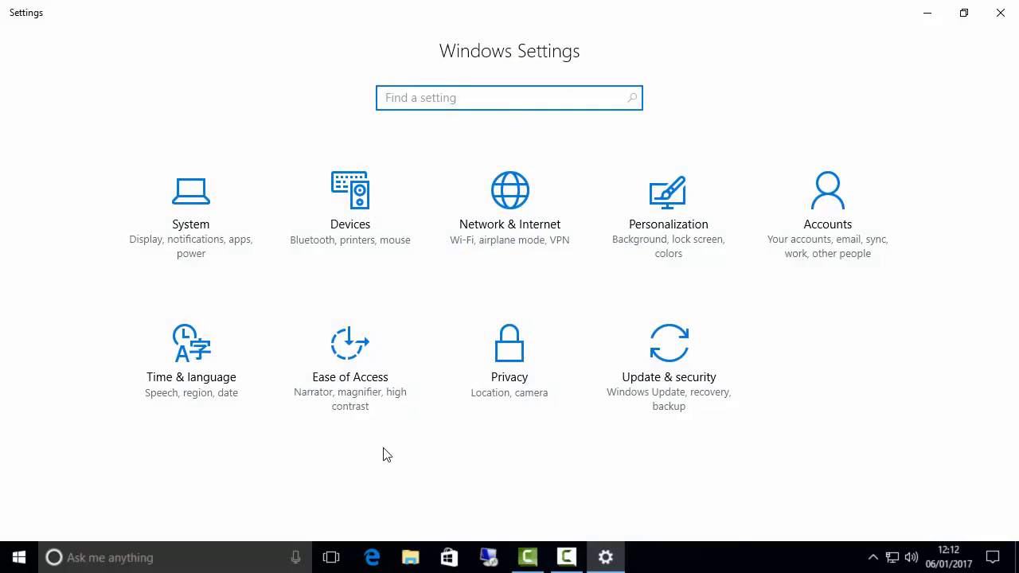
Go to the Backup page under Update & Security, where File History is turned on.
left_click(668, 359)
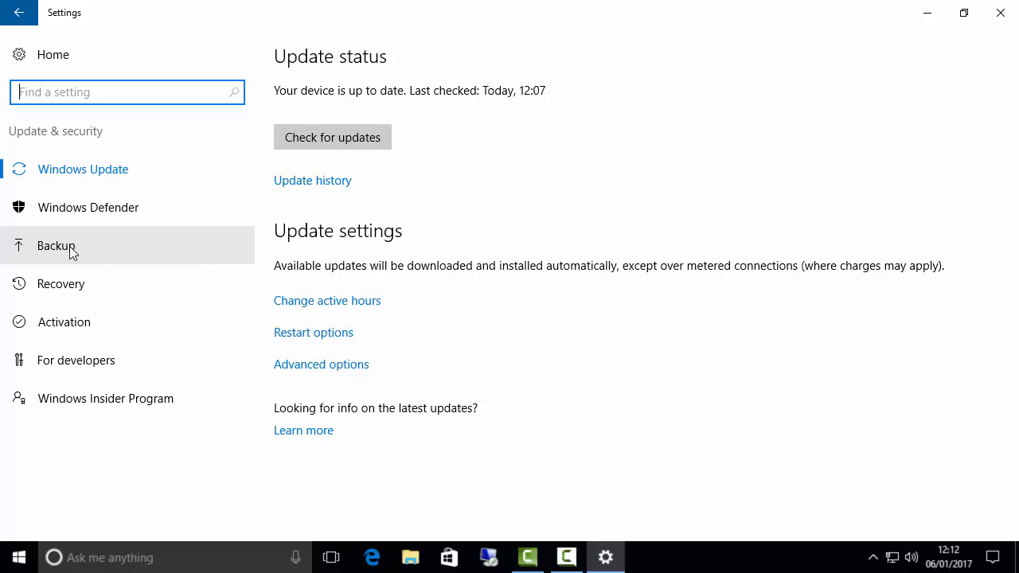
left_click(56, 245)
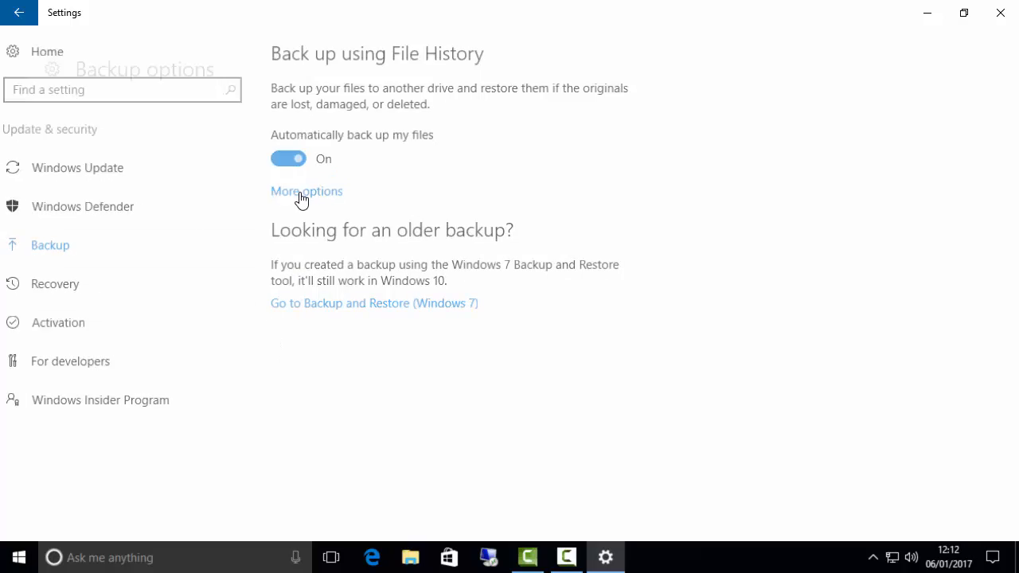
View More options for File History, scrolling past the backed-up folders to Related settings.
left_click(306, 191)
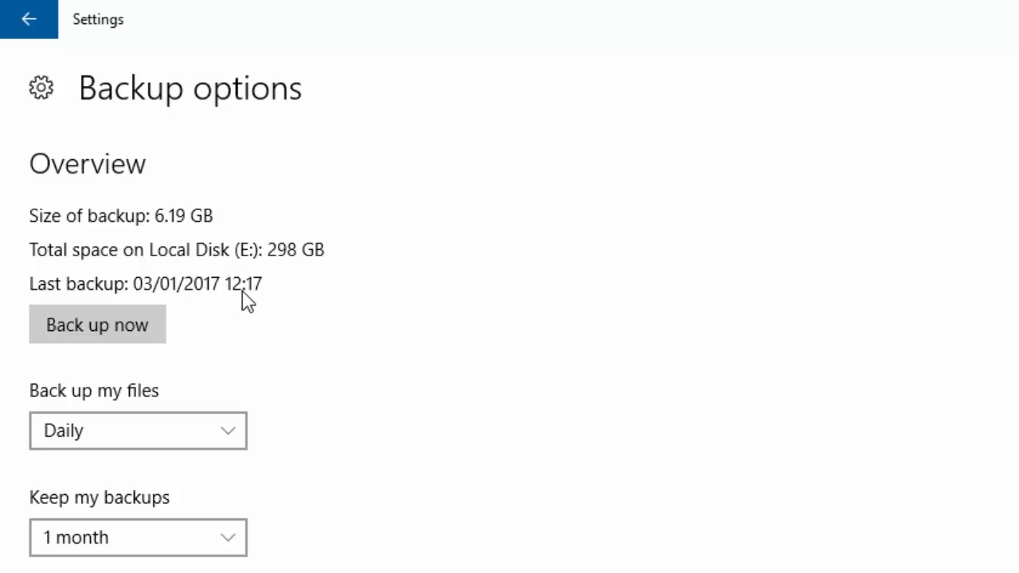
mouse_move(179, 246)
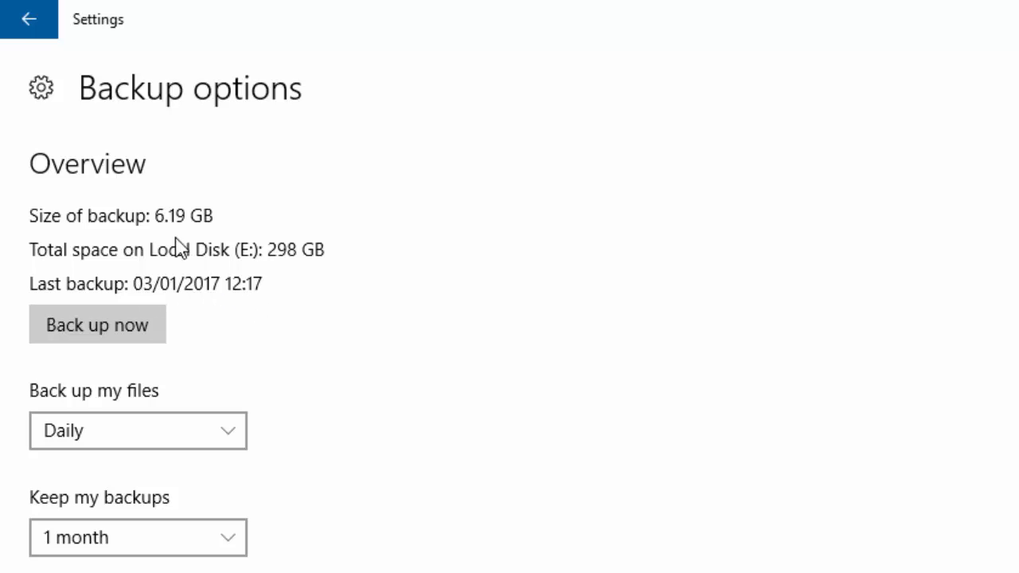
mouse_move(176, 239)
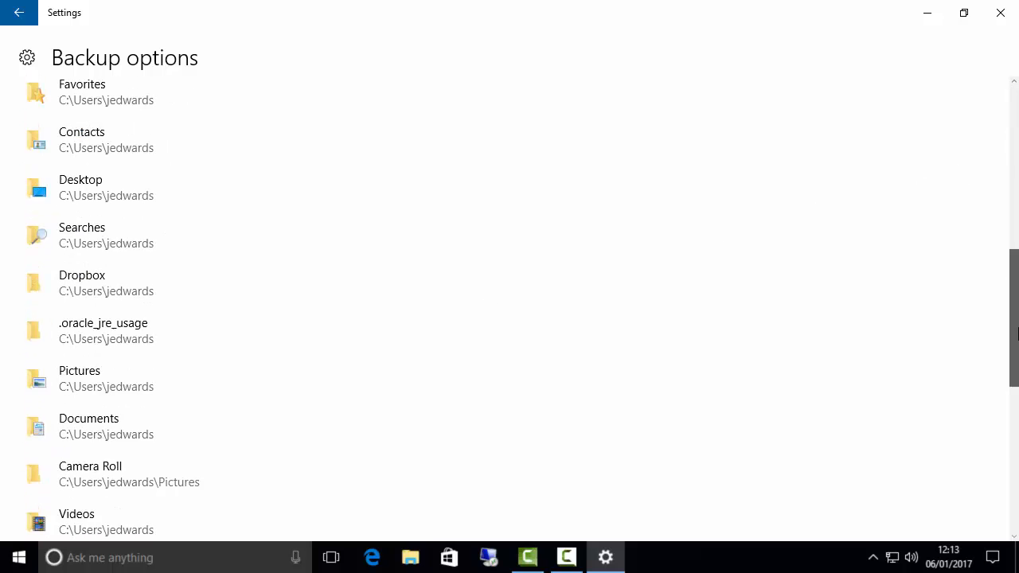
scroll("down", 3)
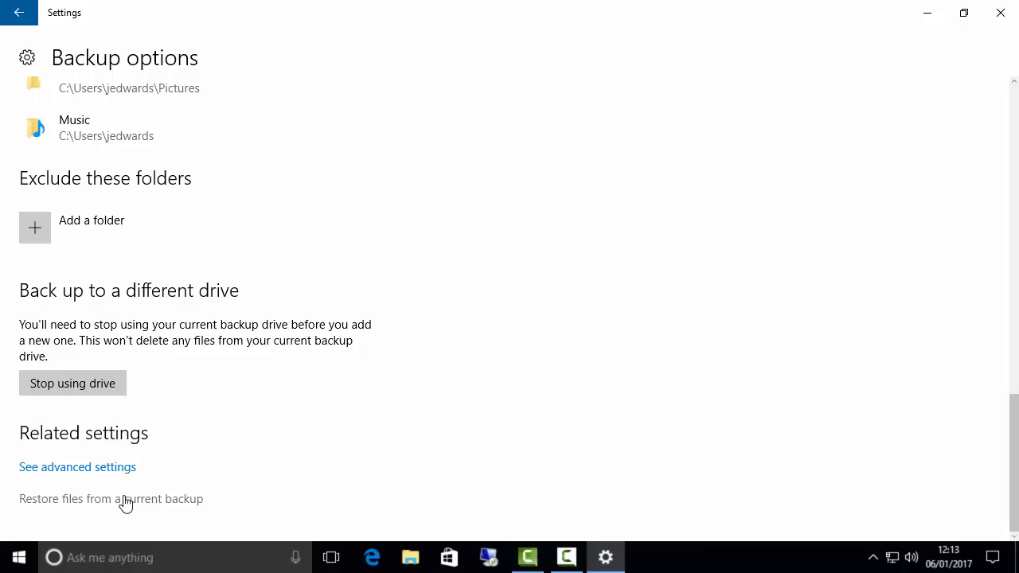
Browse the current backup, viewing the 11:59 version then returning to the 12:17 one.
left_click(111, 498)
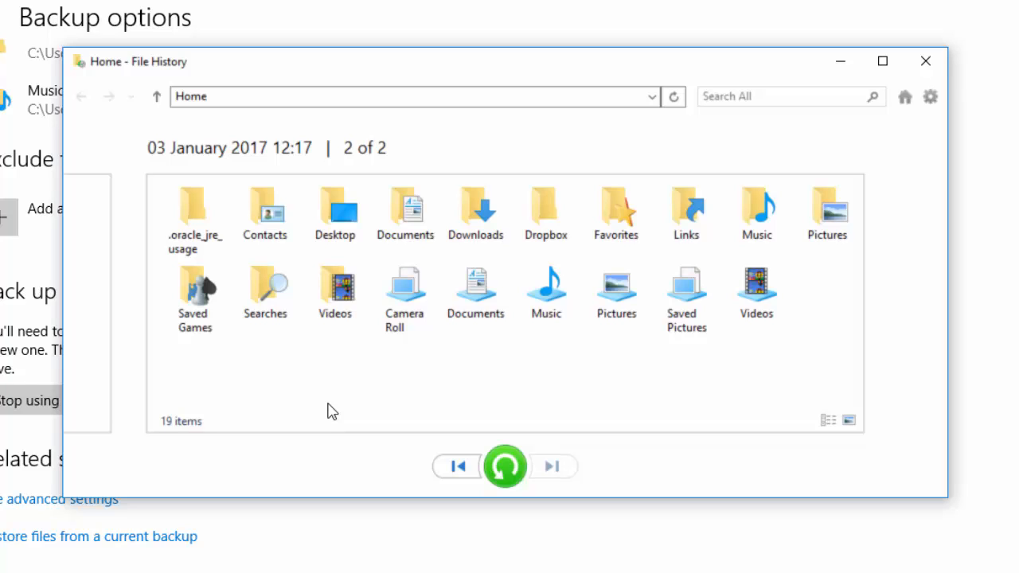
mouse_move(207, 163)
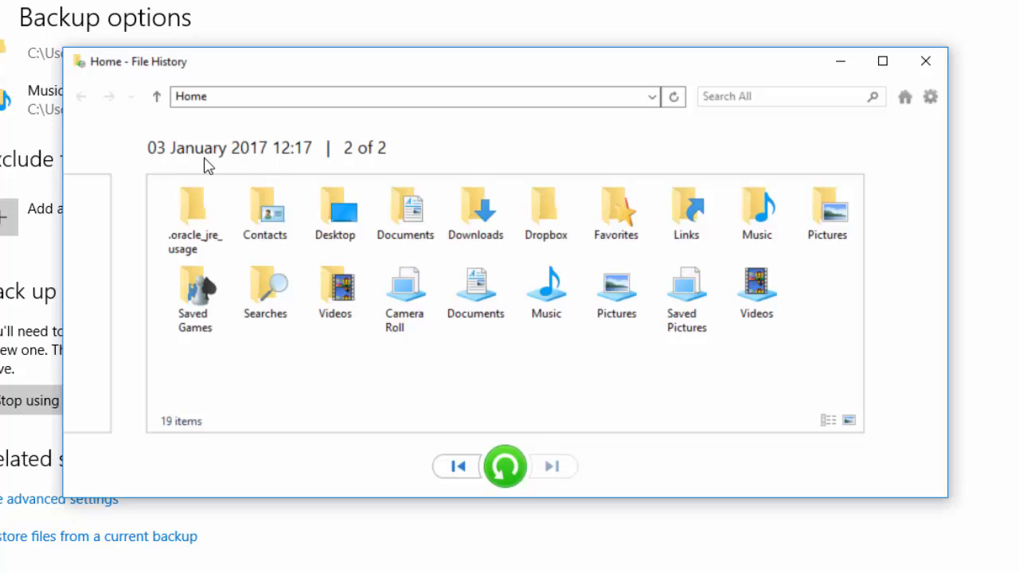
mouse_move(334, 167)
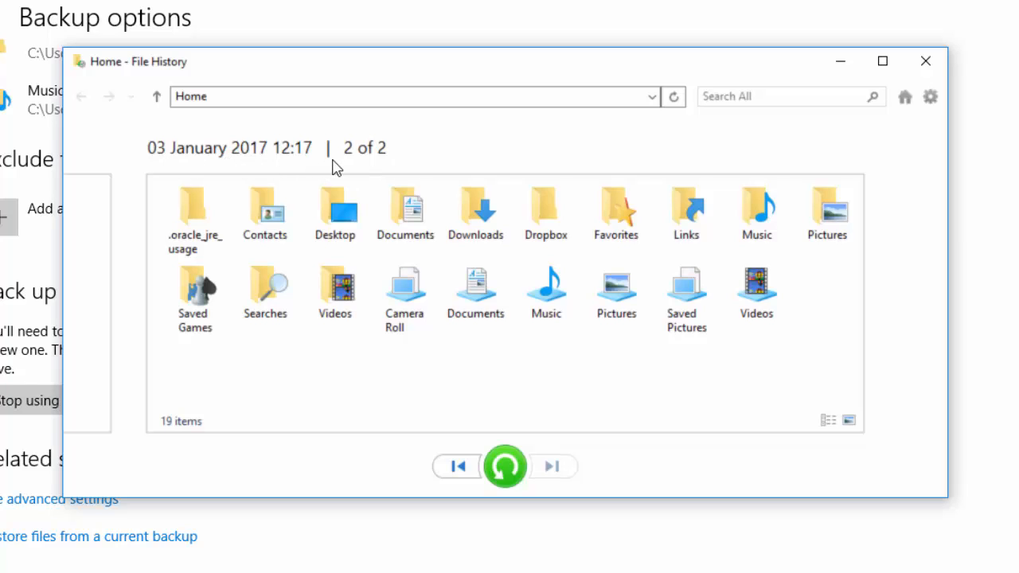
mouse_move(319, 172)
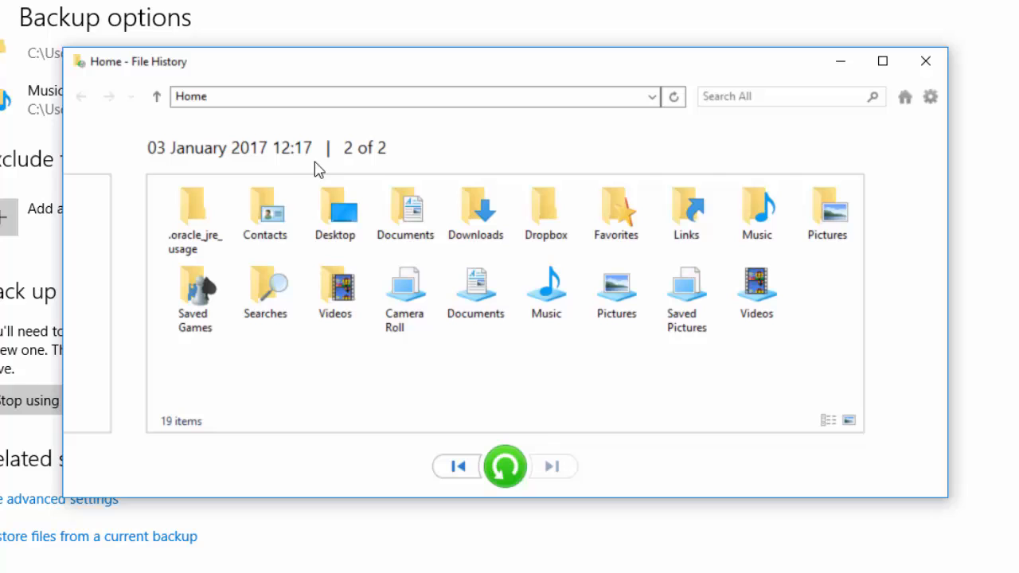
mouse_move(374, 159)
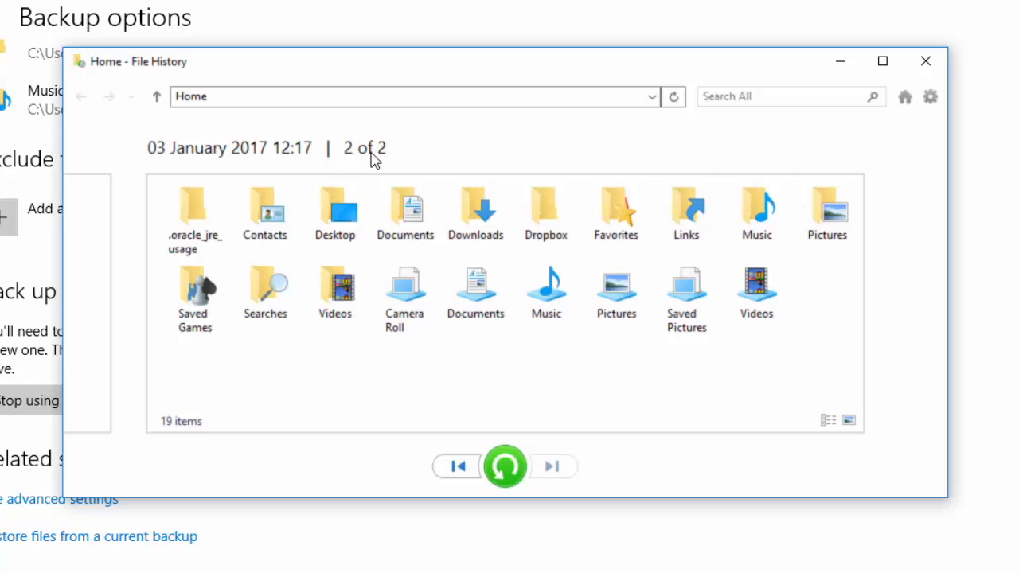
mouse_move(406, 458)
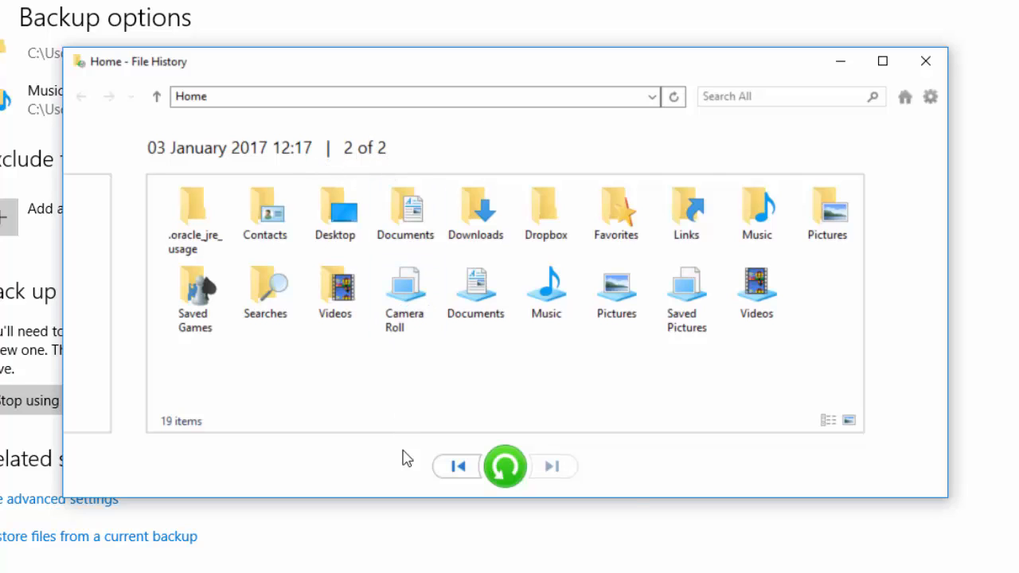
left_click(457, 466)
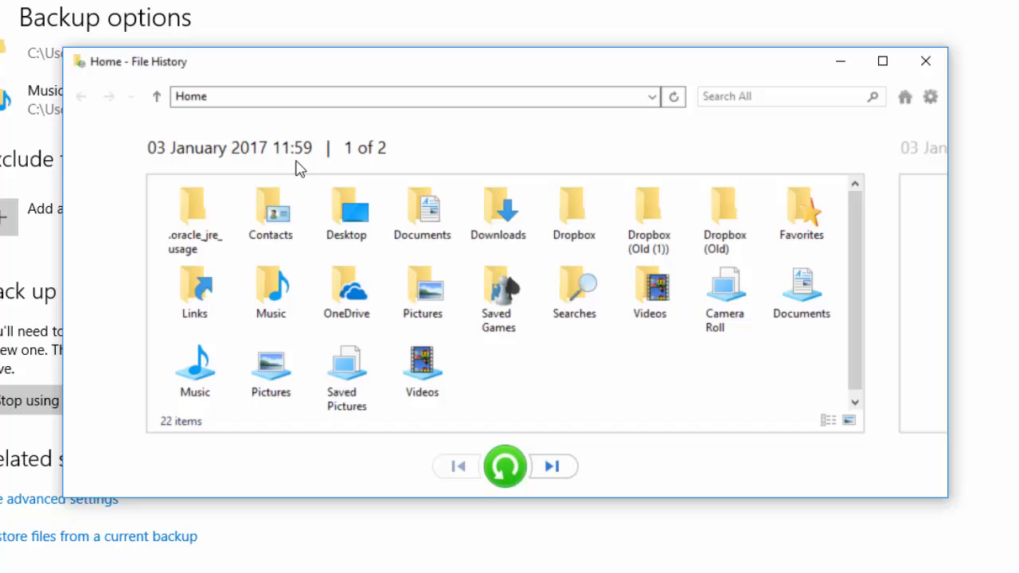
mouse_move(301, 172)
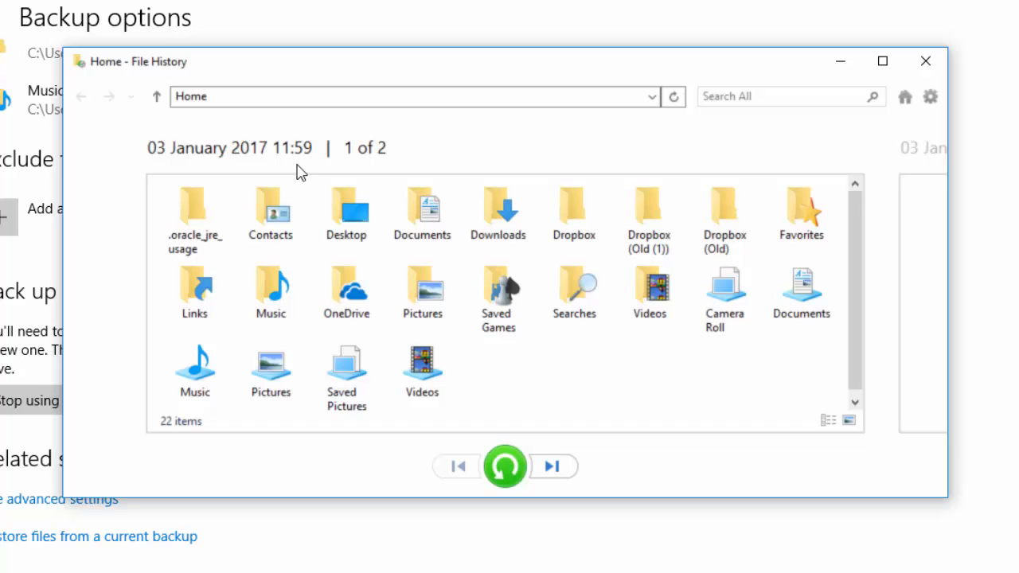
left_click(552, 465)
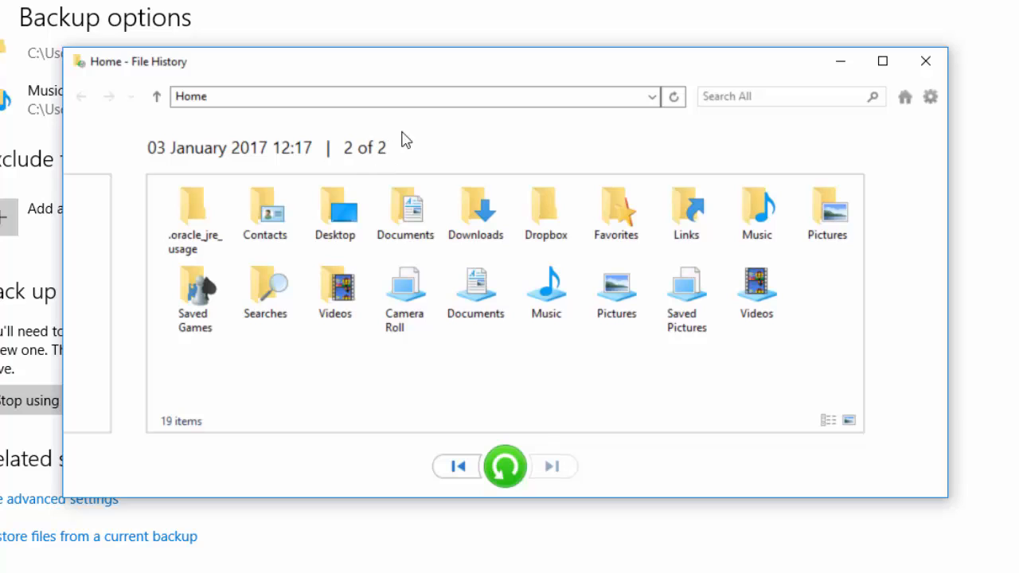
mouse_move(386, 163)
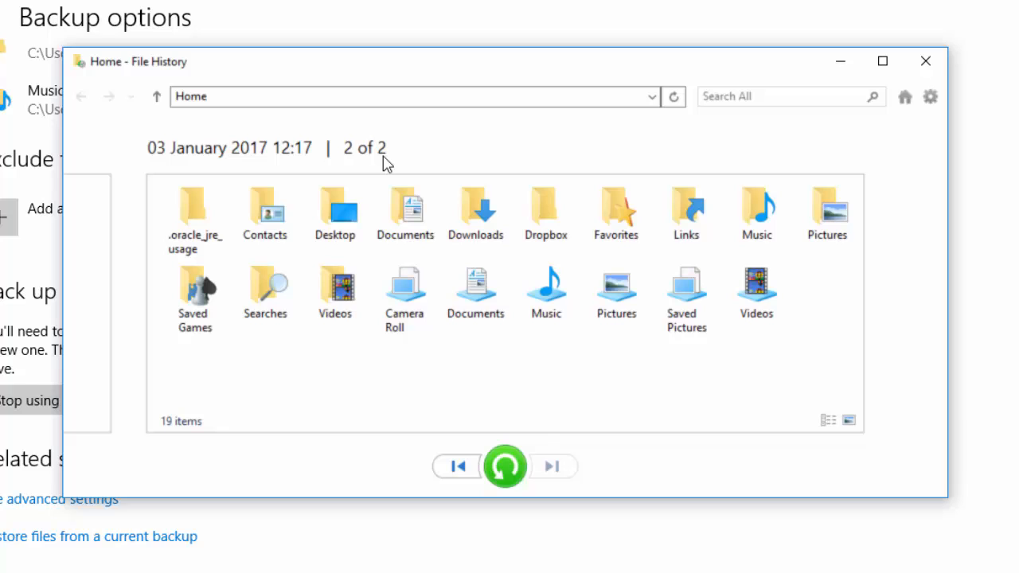
mouse_move(246, 159)
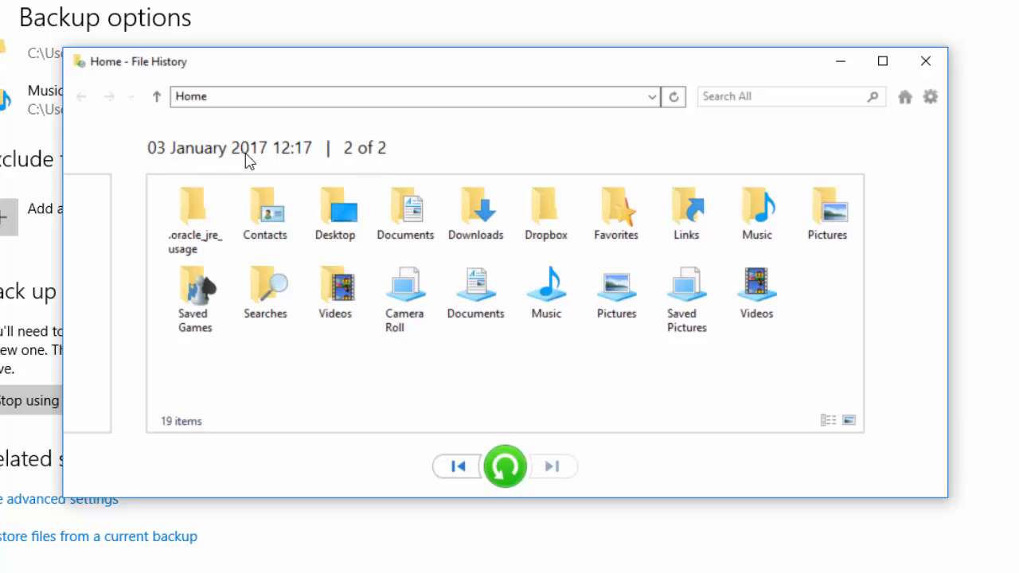
mouse_move(421, 162)
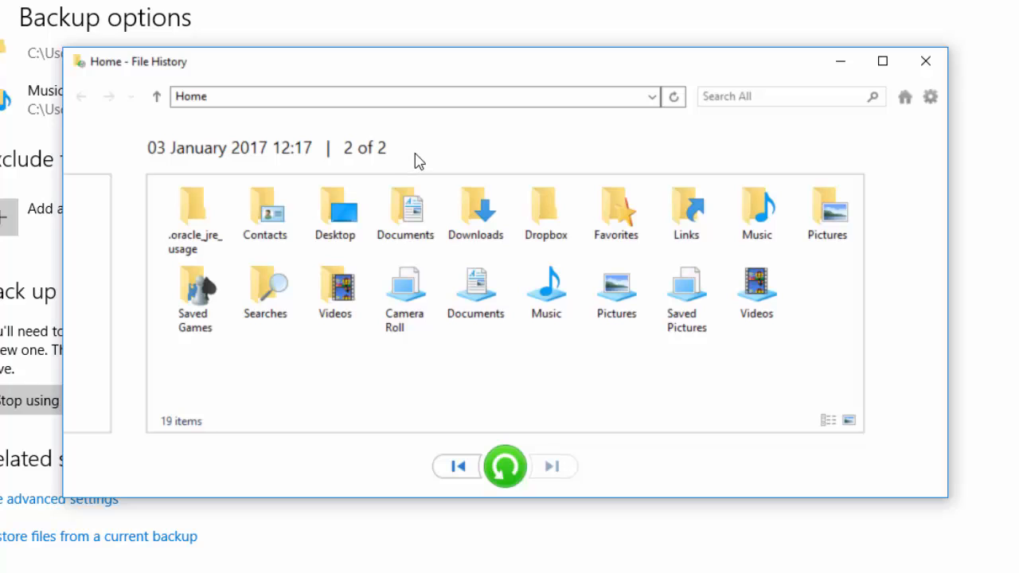
mouse_move(404, 210)
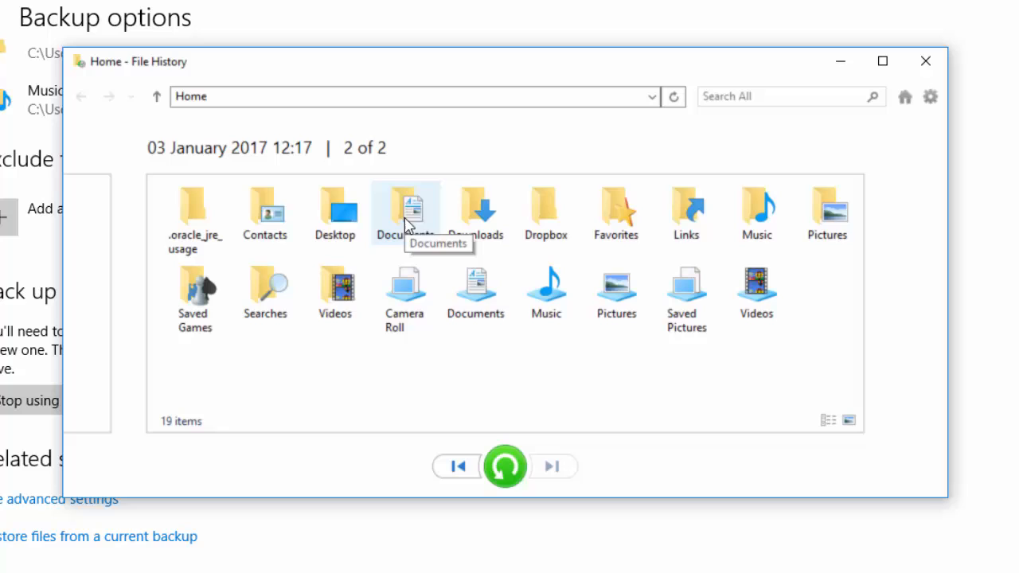
Enter the backed-up Documents folder from 11:59 and select Test Document.
double_click(404, 207)
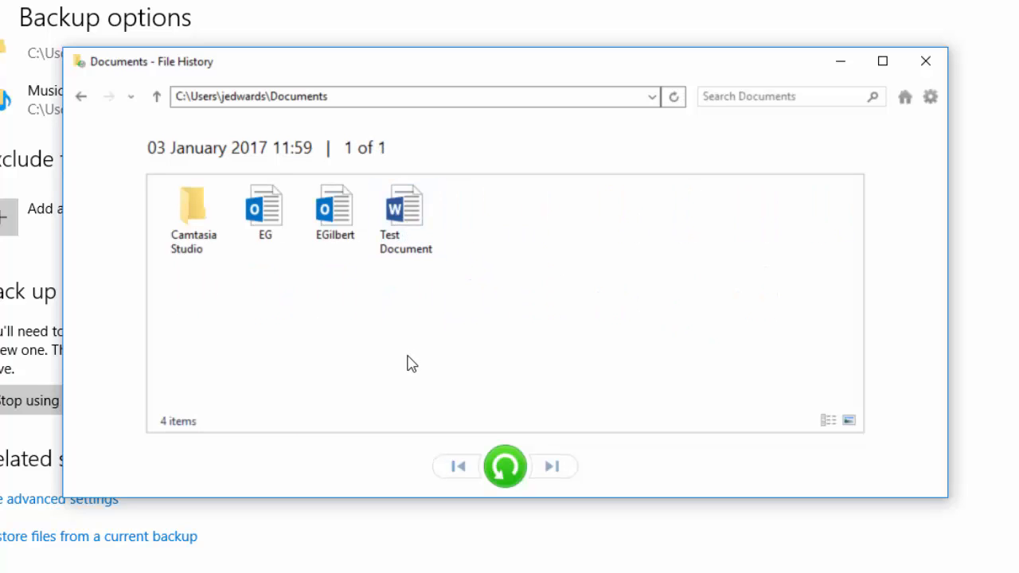
left_click(404, 214)
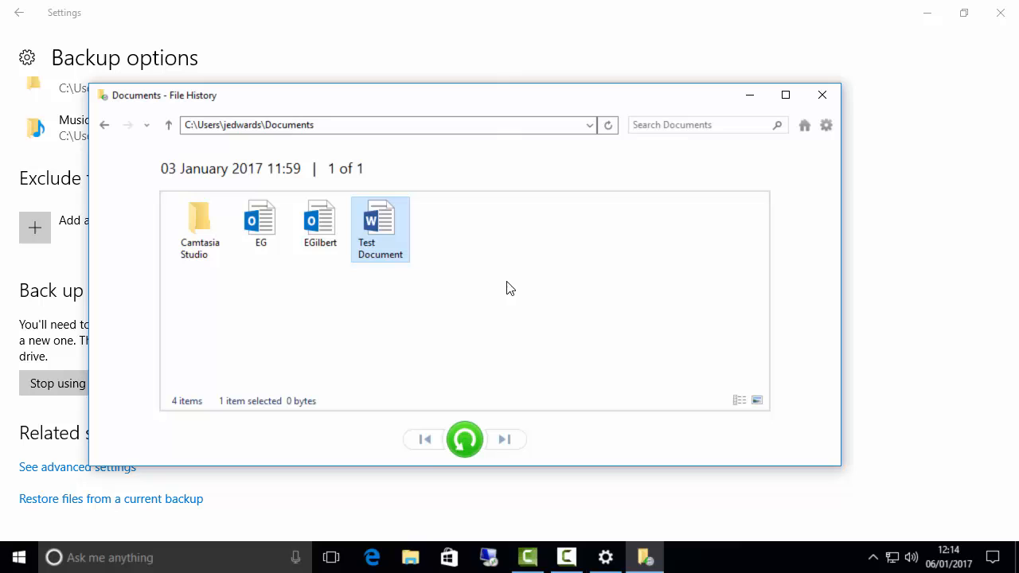
mouse_move(411, 557)
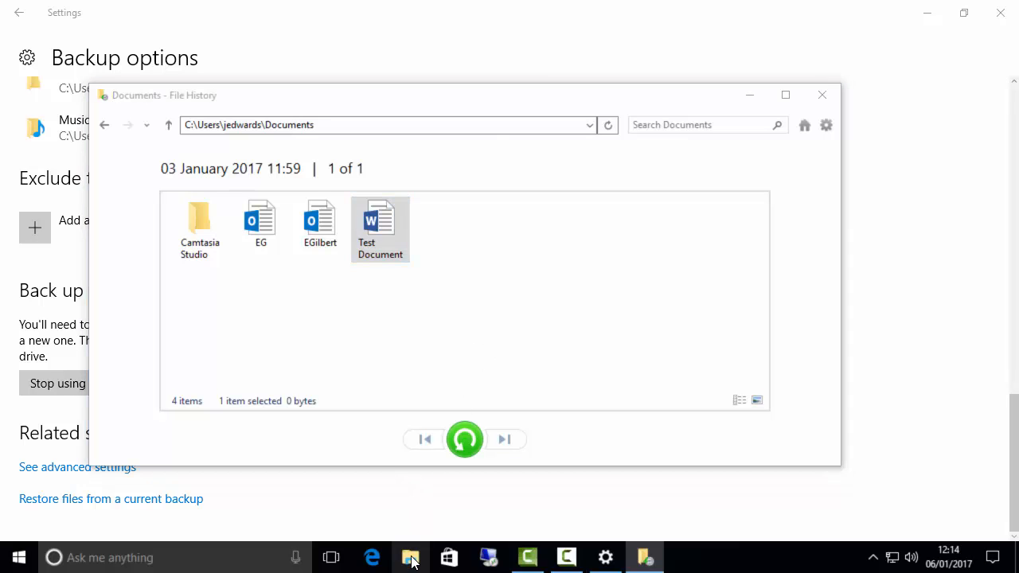
left_click(411, 557)
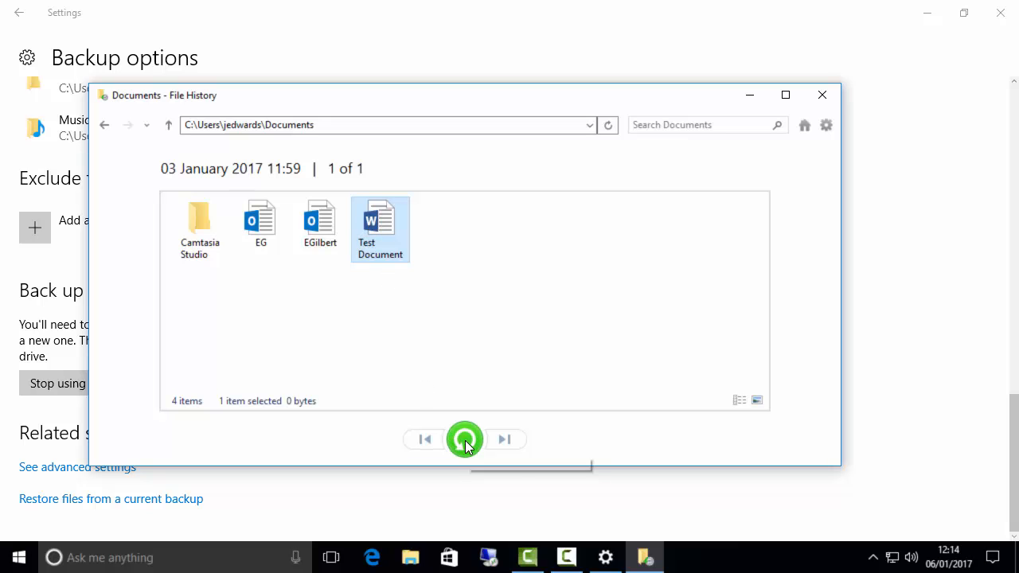
mouse_move(465, 439)
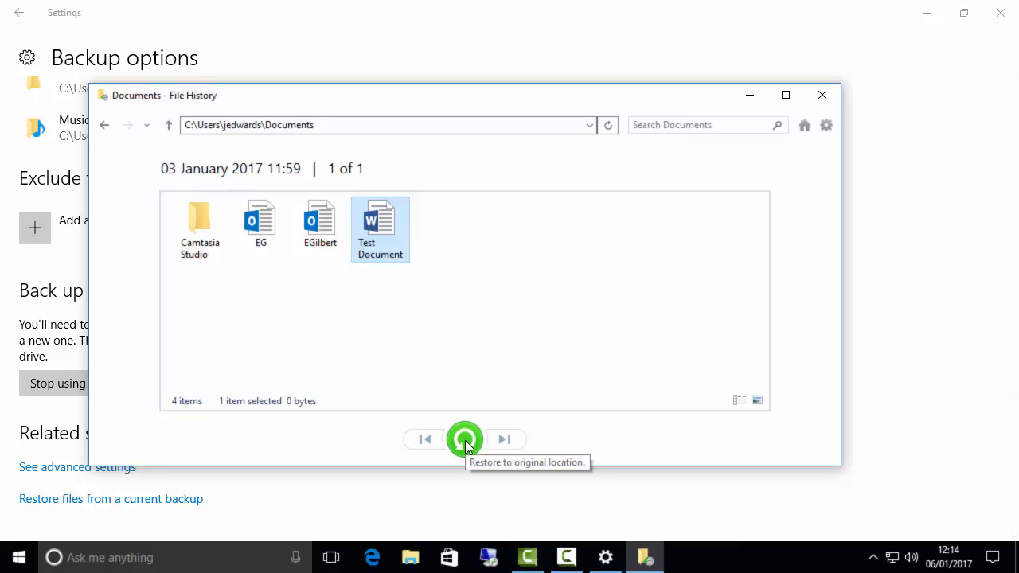
Restore Test Document to its original location and confirm it in the Documents folder.
left_click(464, 439)
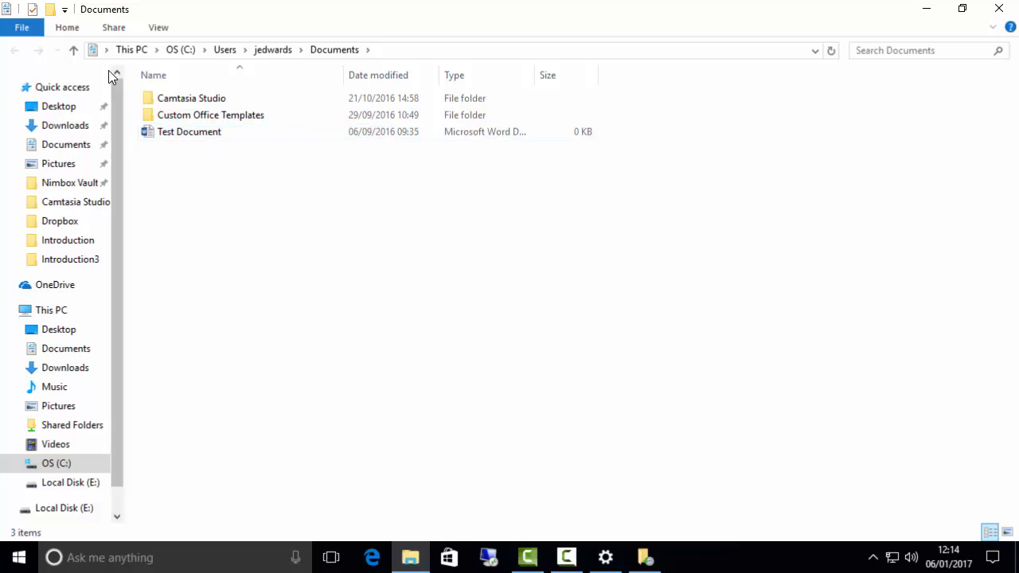
left_click(189, 130)
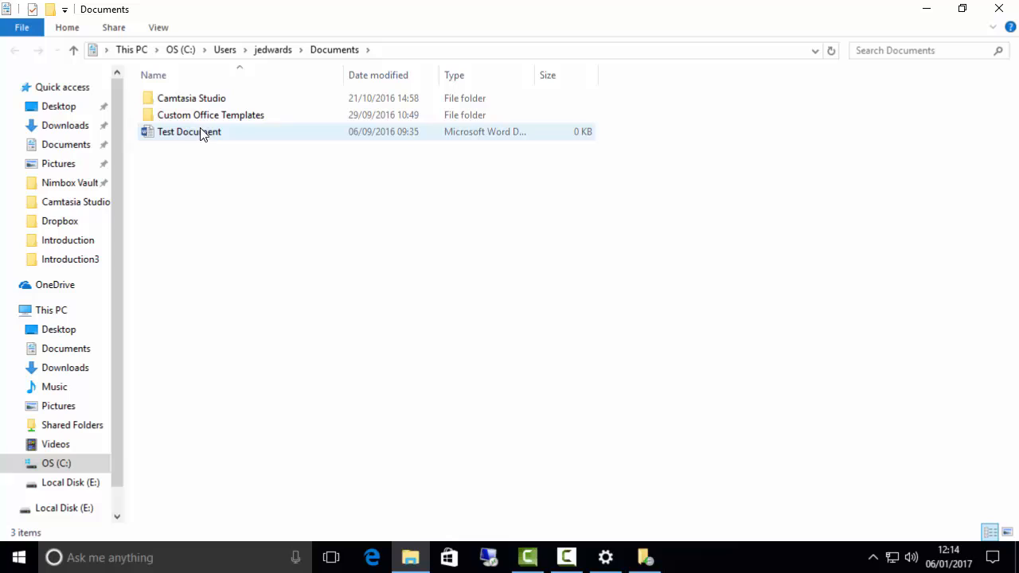
left_click(239, 179)
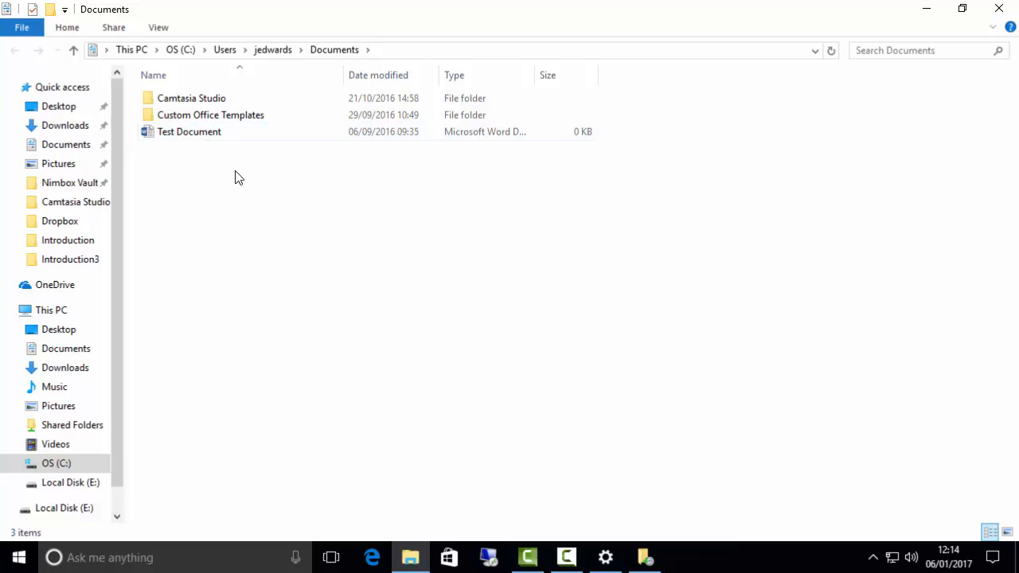